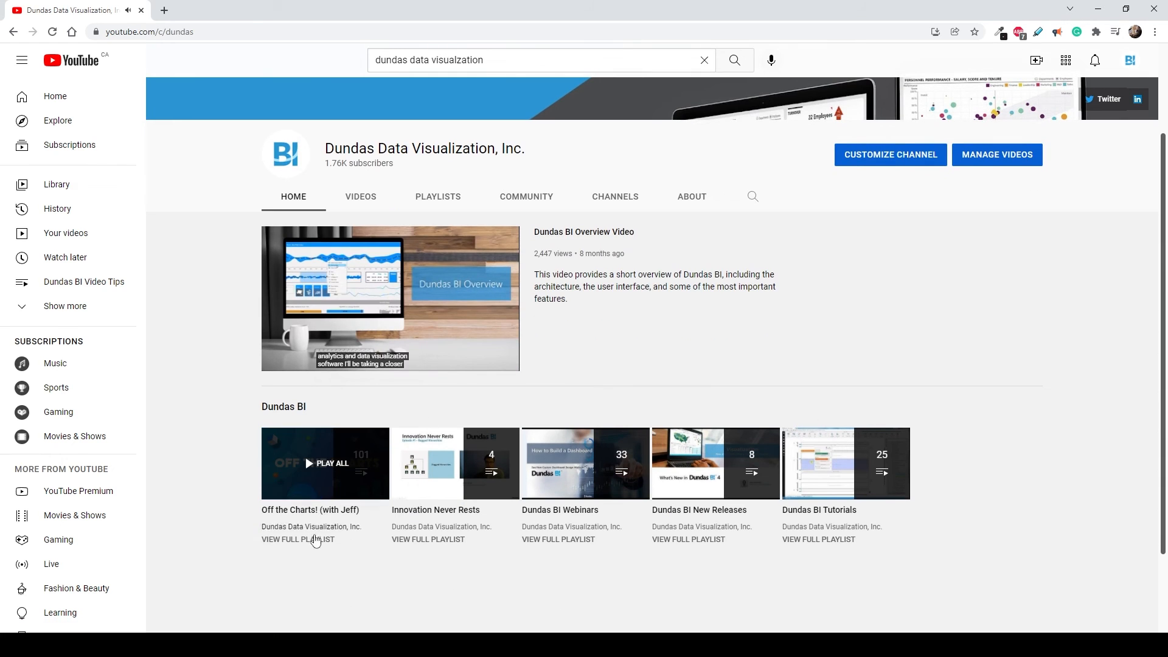
- View the full 'Off the Charts! (with Jeff)' playlist of 101 videos and scroll down its video list
{"action": "left_click", "coordinate": [297, 540]}
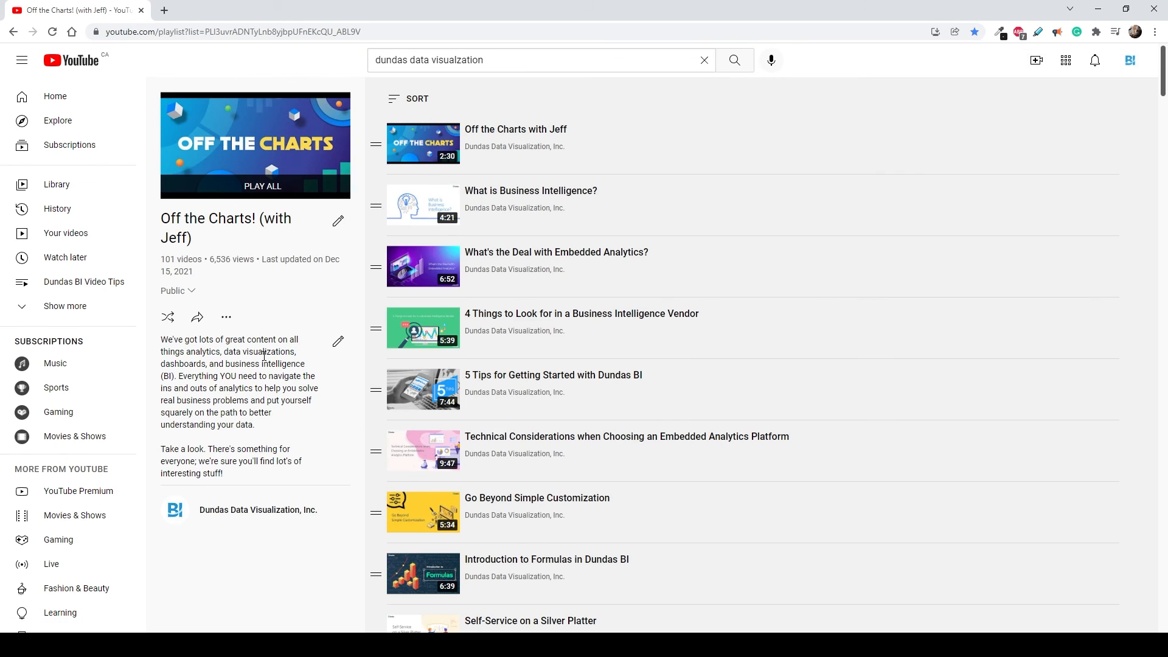
{"action": "scroll", "scroll_direction": "down", "scroll_amount": 3}
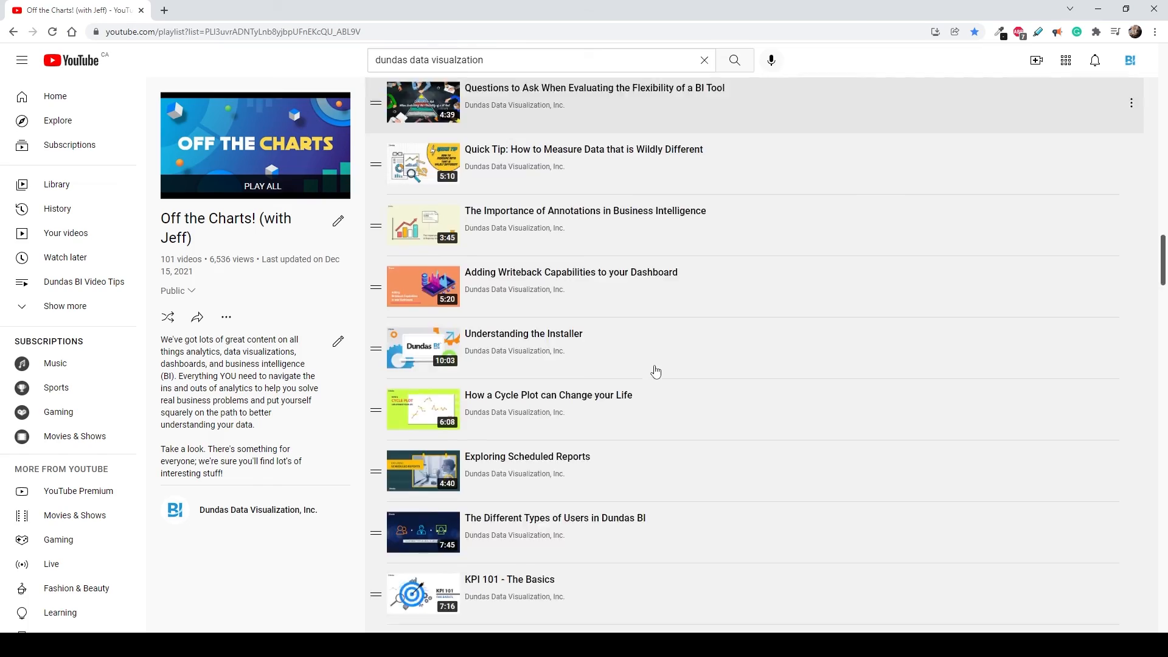
{"action": "scroll", "scroll_direction": "down", "scroll_amount": 3}
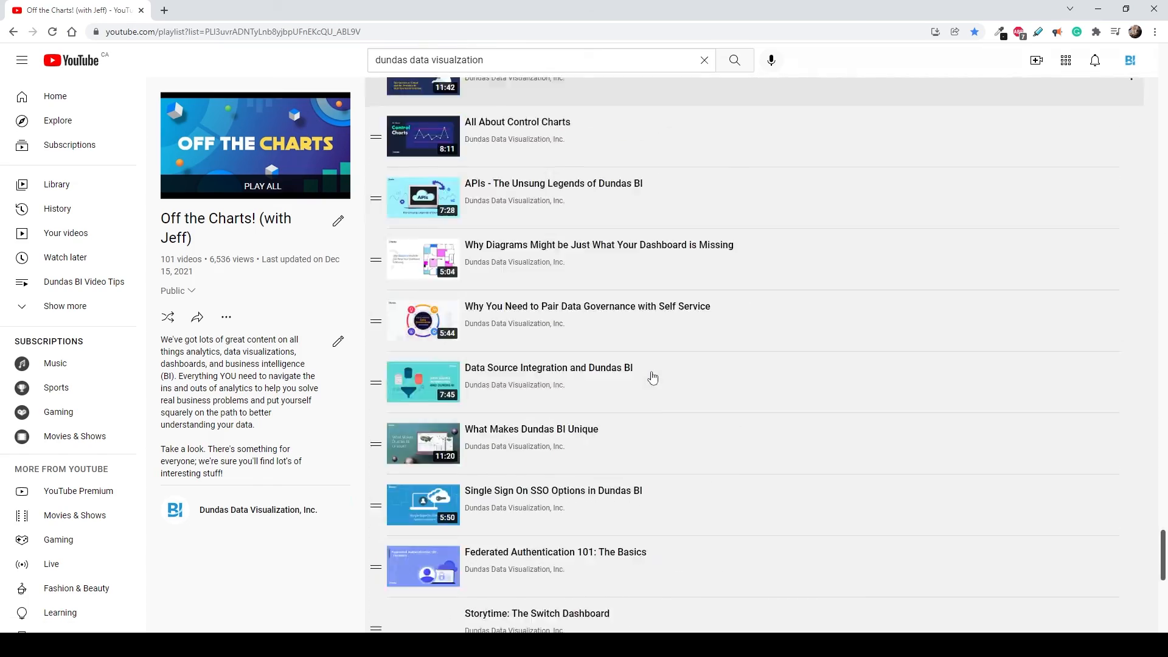